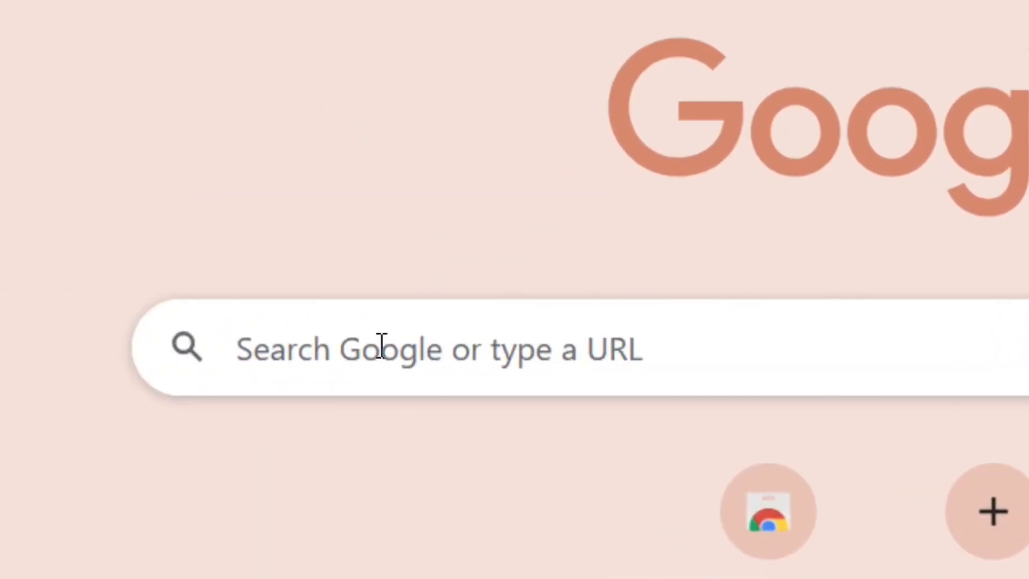
- Search Google for 'lightpdf' to reach the LightPDF website
{"action": "type", "text": "lightpdf"}
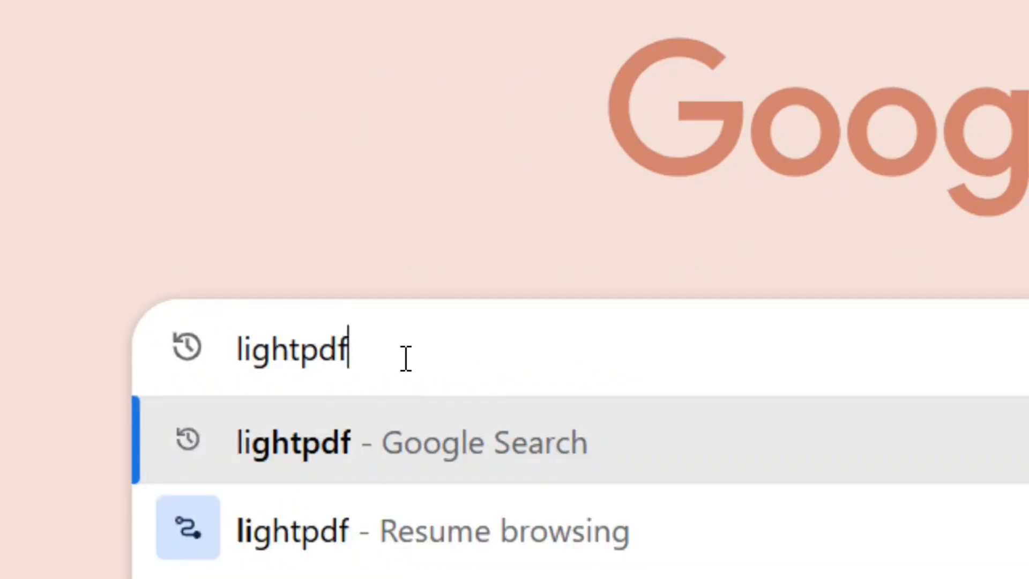
{"action": "mouse_move", "coordinate": [449, 352]}
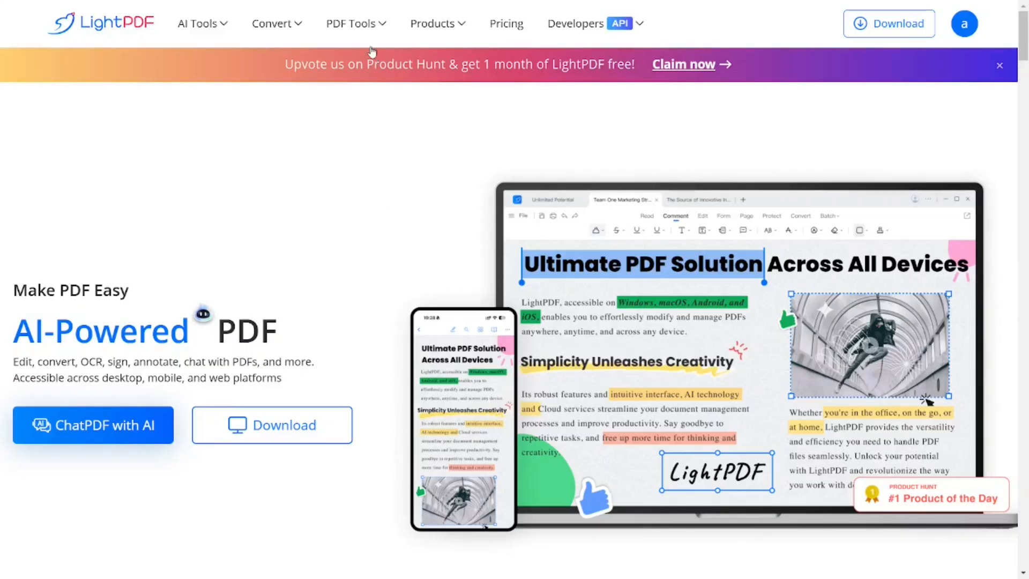
- Reach the Merge PDF tool from the PDF Tools menu
{"action": "left_click", "coordinate": [351, 22]}
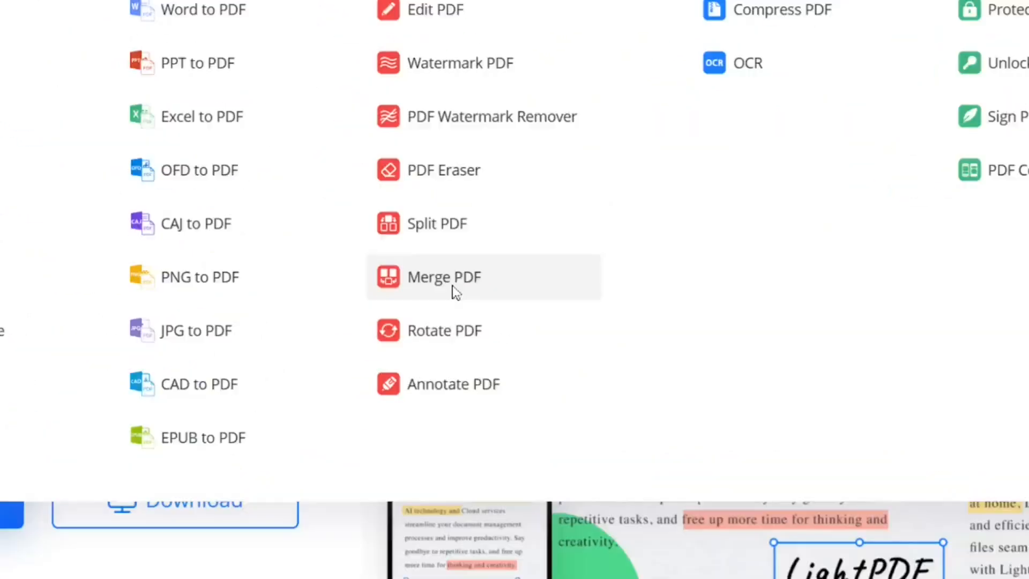
{"action": "left_click", "coordinate": [444, 277]}
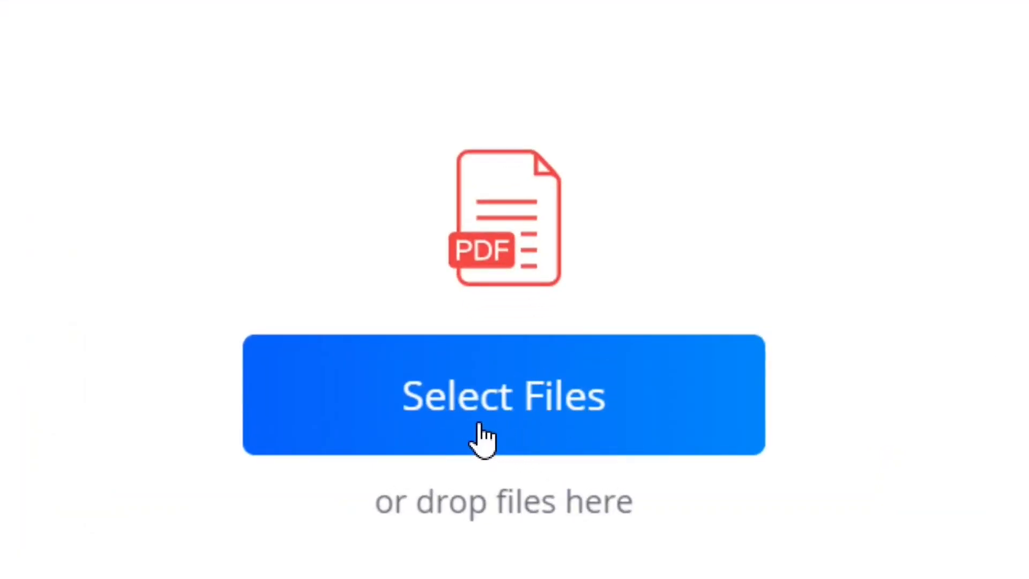
- Add nana cv-compressed and Neducate molti from the pdf files folder for merging
{"action": "left_click", "coordinate": [502, 396]}
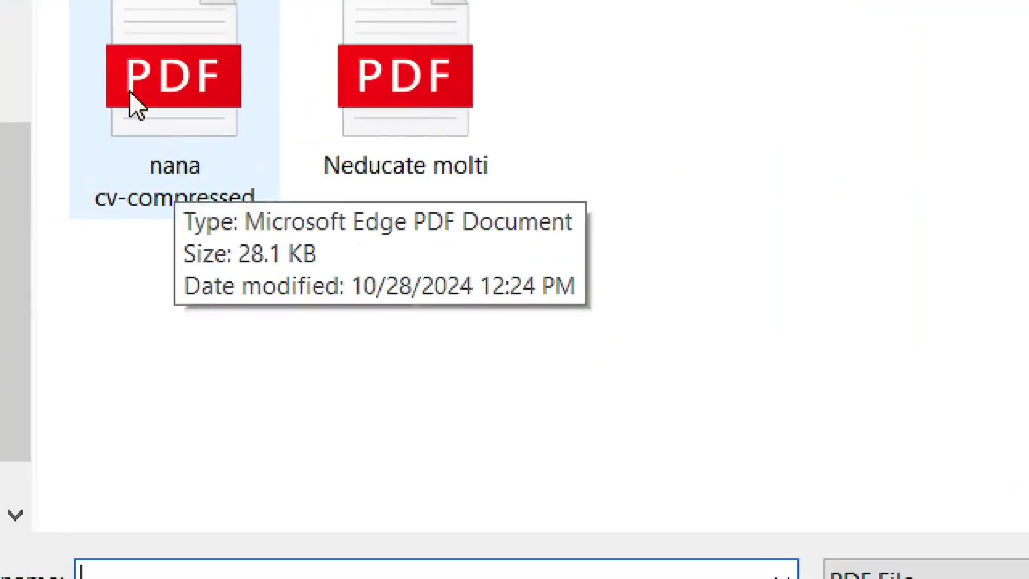
{"action": "left_click", "coordinate": [194, 157]}
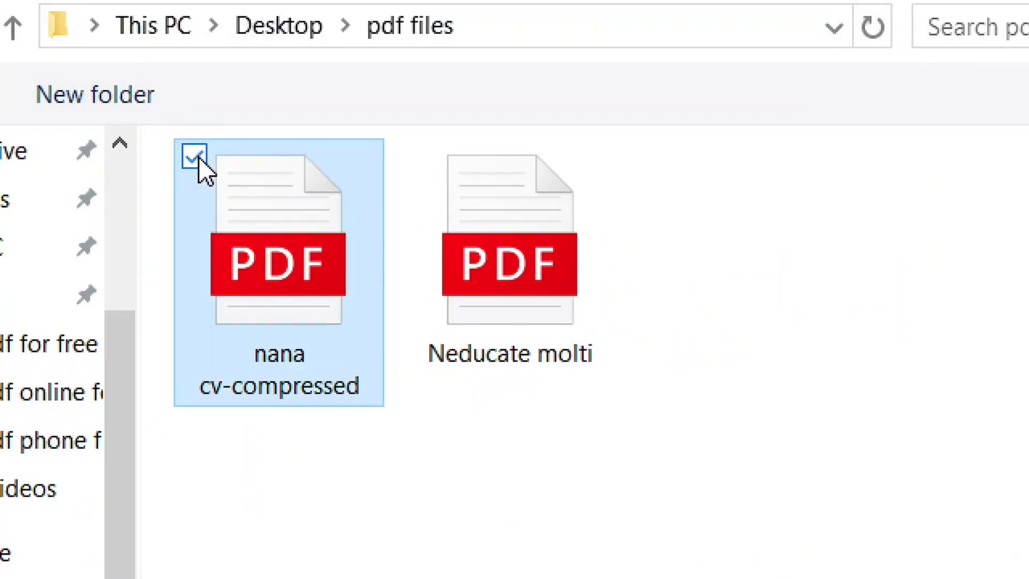
{"action": "left_click", "coordinate": [424, 157]}
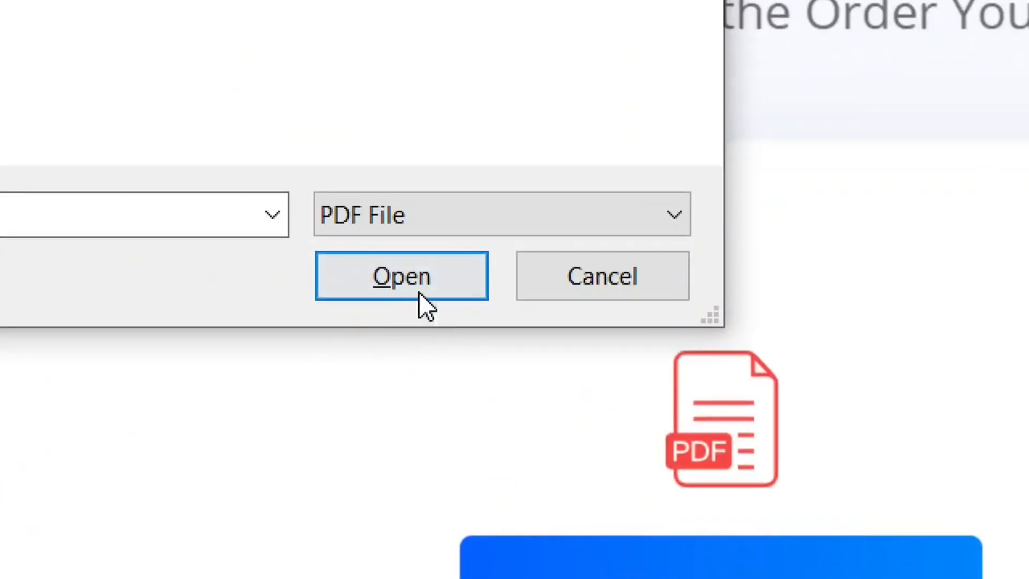
{"action": "left_click", "coordinate": [400, 275]}
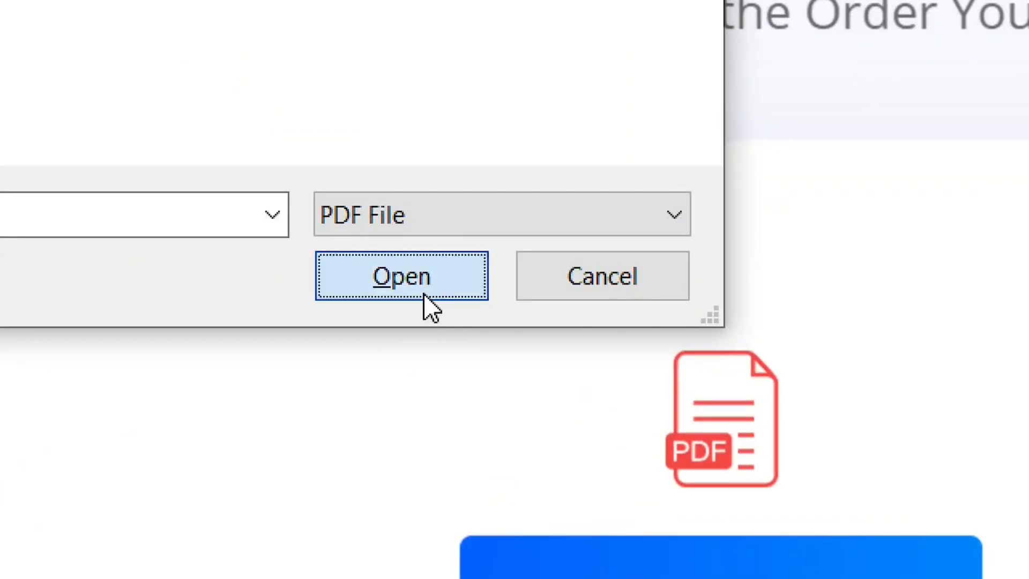
{"action": "left_click", "coordinate": [401, 276]}
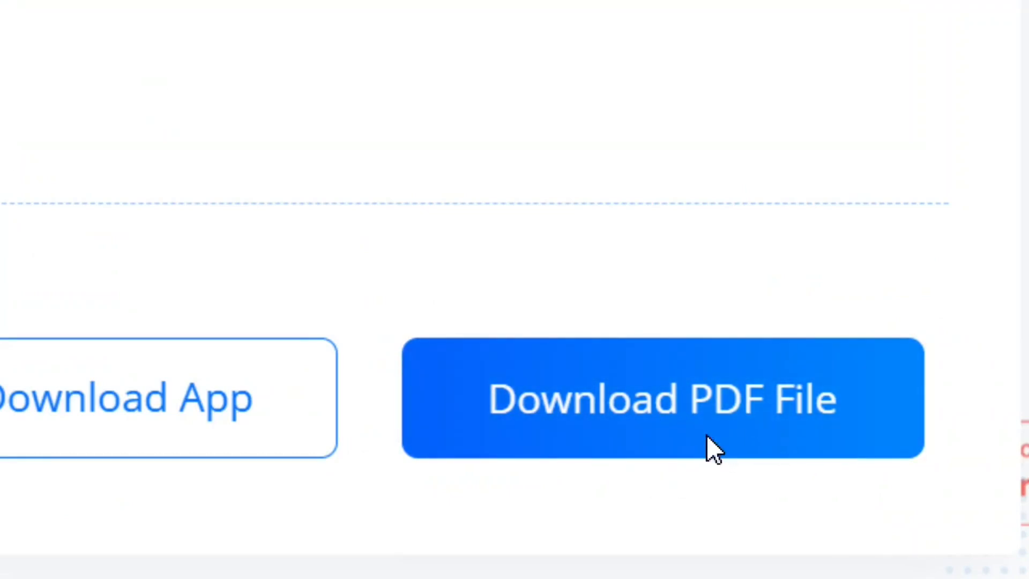
- Download Merge PDF.pdf and launch it from the Downloads folder
{"action": "left_click", "coordinate": [662, 399]}
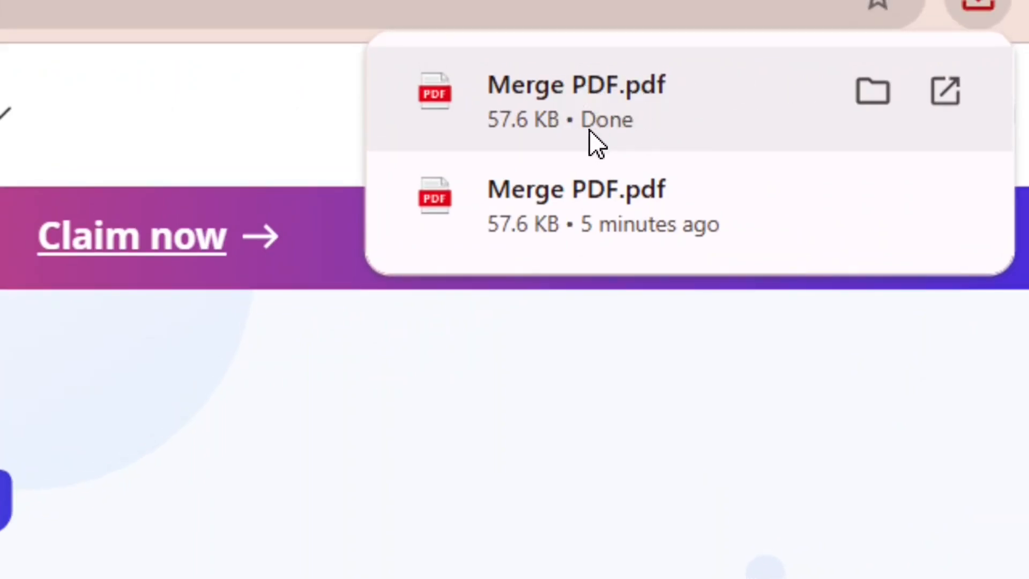
{"action": "mouse_move", "coordinate": [872, 92]}
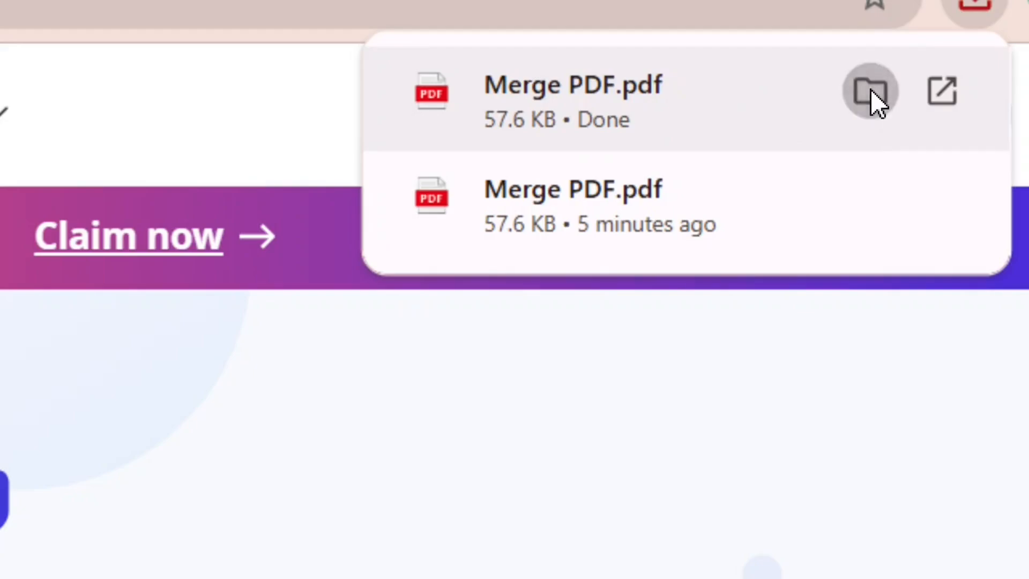
{"action": "left_click", "coordinate": [870, 90]}
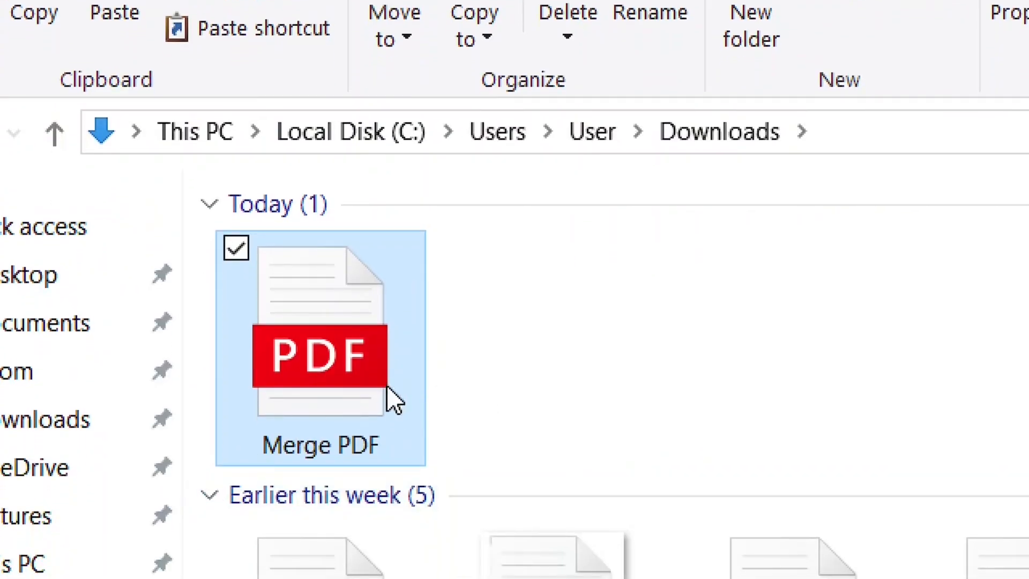
{"action": "mouse_move", "coordinate": [315, 347]}
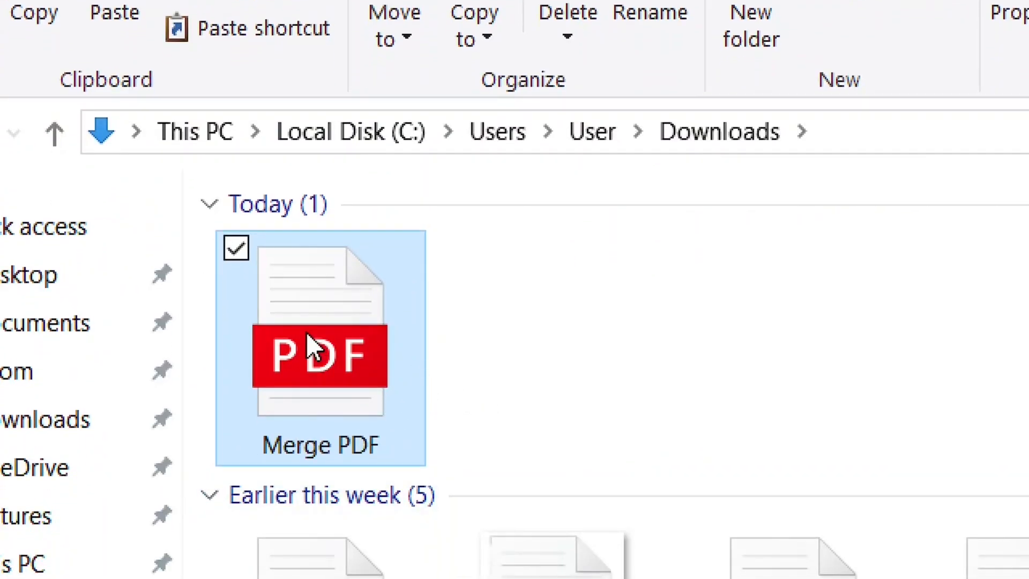
{"action": "double_click", "coordinate": [319, 354]}
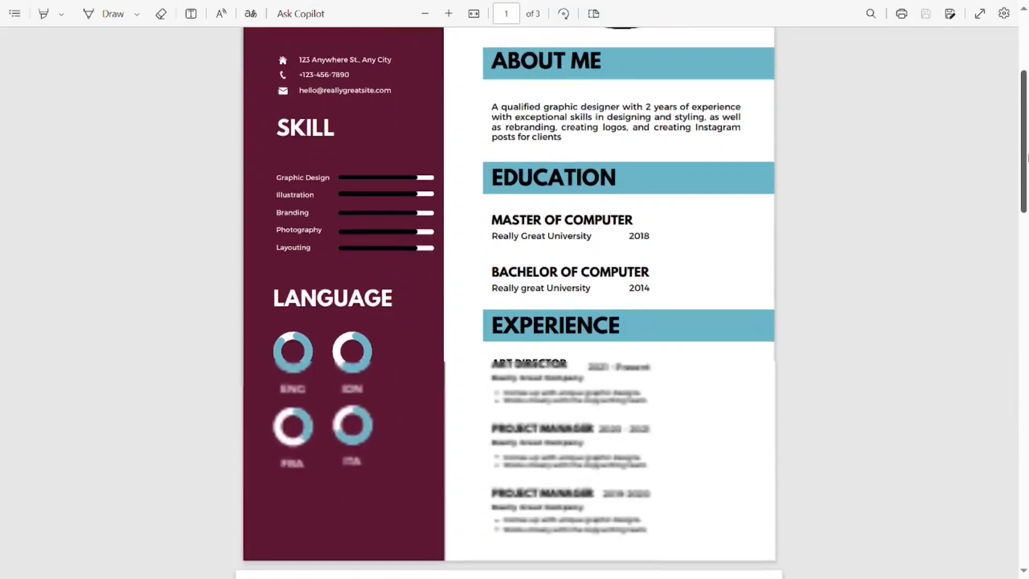
- Scroll from the N-EDUCATE resume page to the life's-challenges text on page two
{"action": "scroll", "scroll_direction": "down", "scroll_amount": 3}
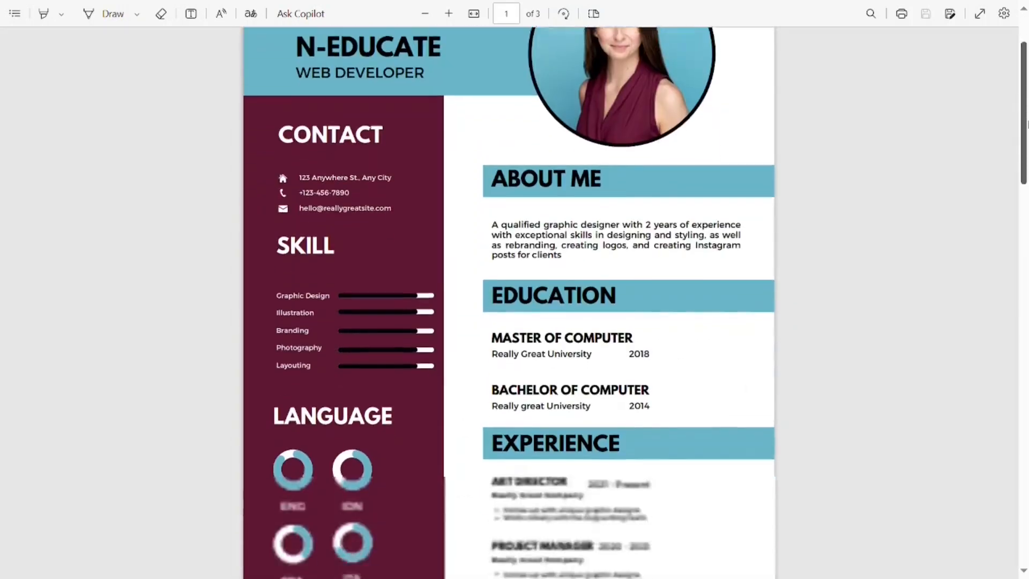
{"action": "scroll", "scroll_direction": "down", "scroll_amount": 3}
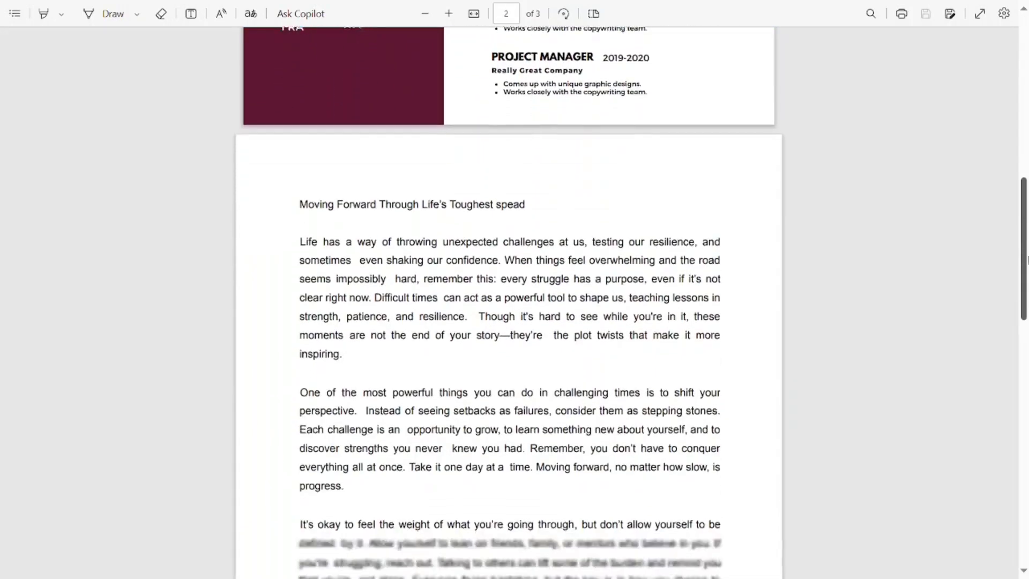